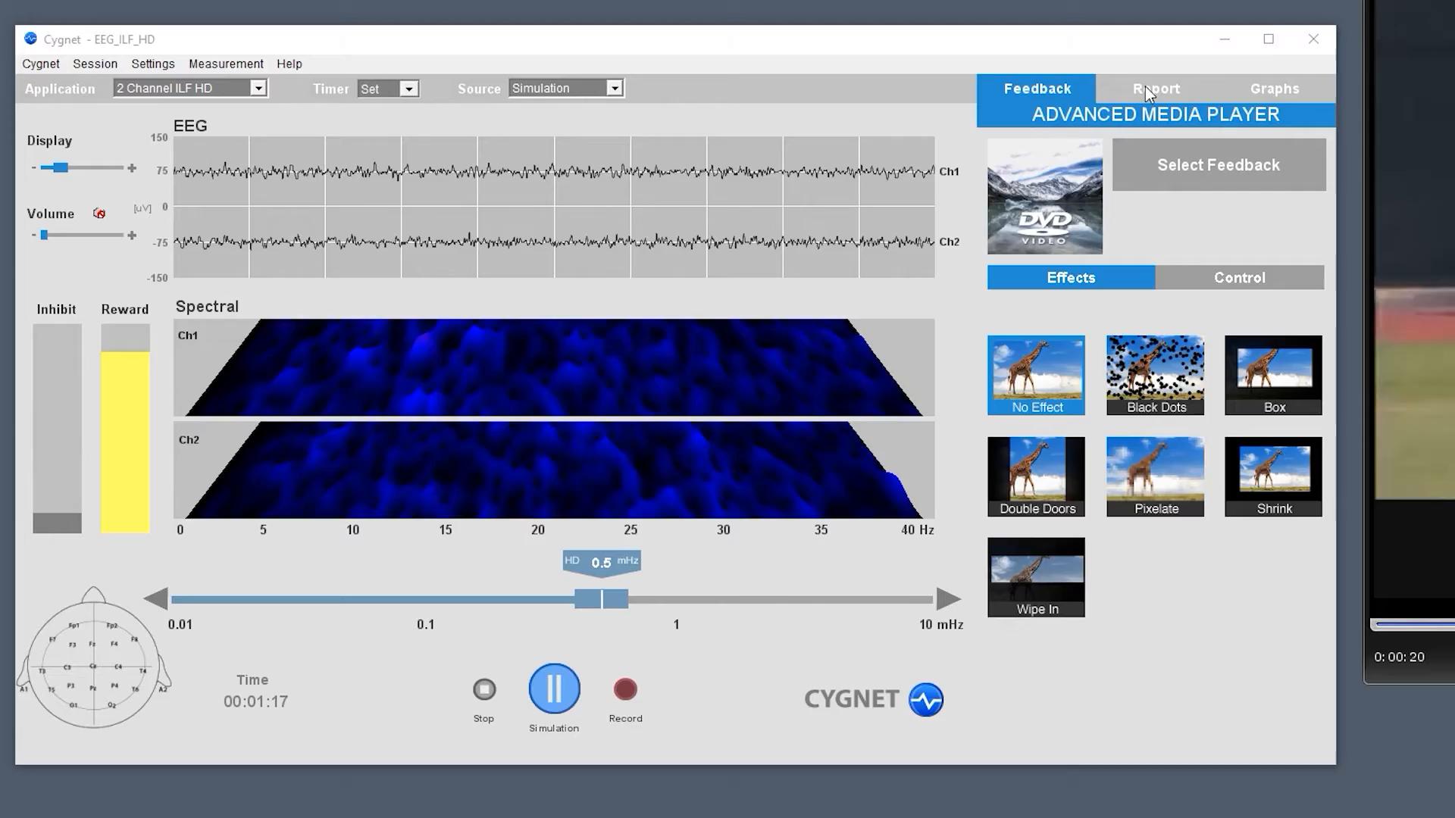
# Switch the side panel to the Graphs view showing EEG amplitude trends and EMG
pyautogui.click(1154, 88)
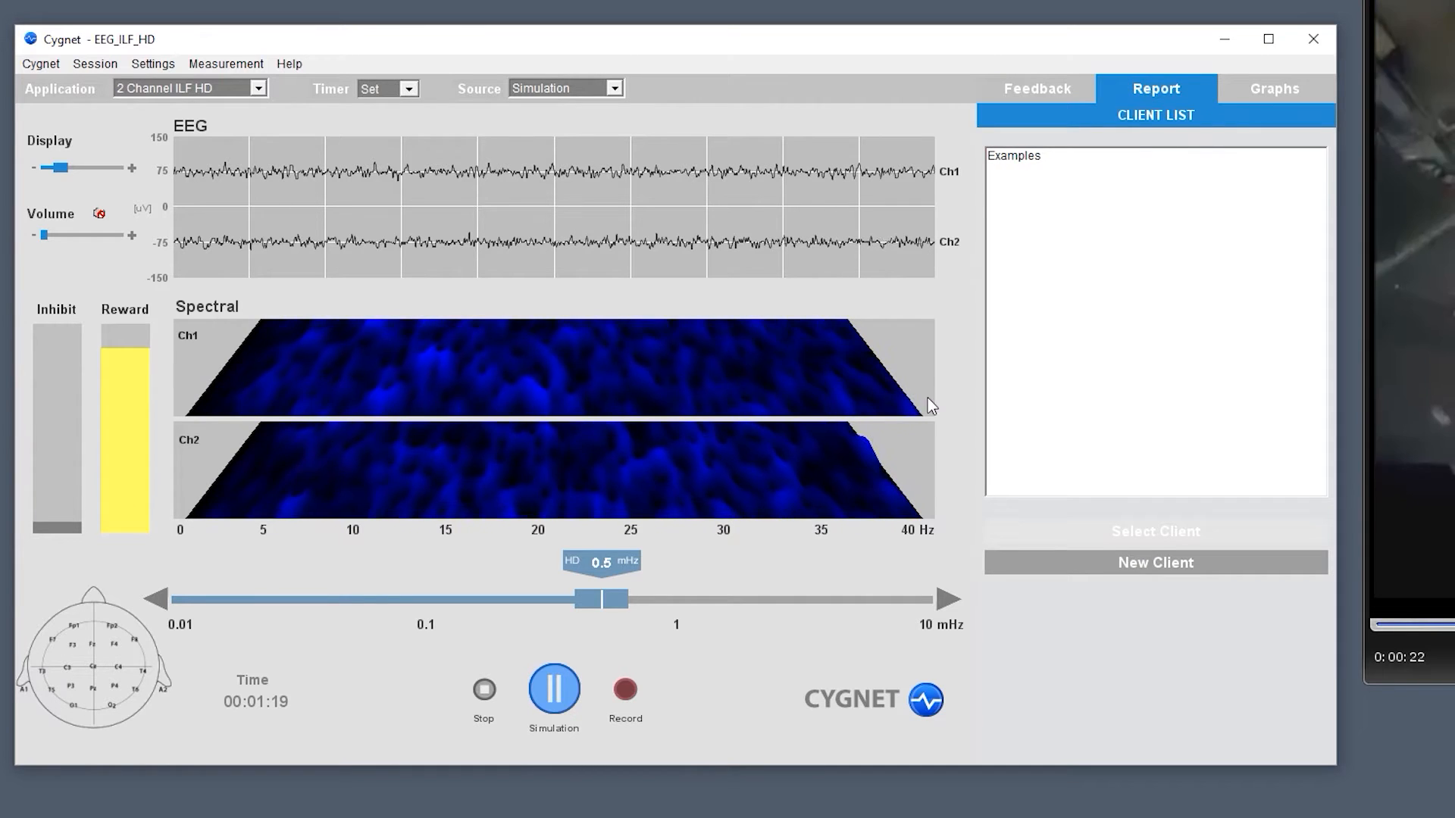
pyautogui.click(1273, 87)
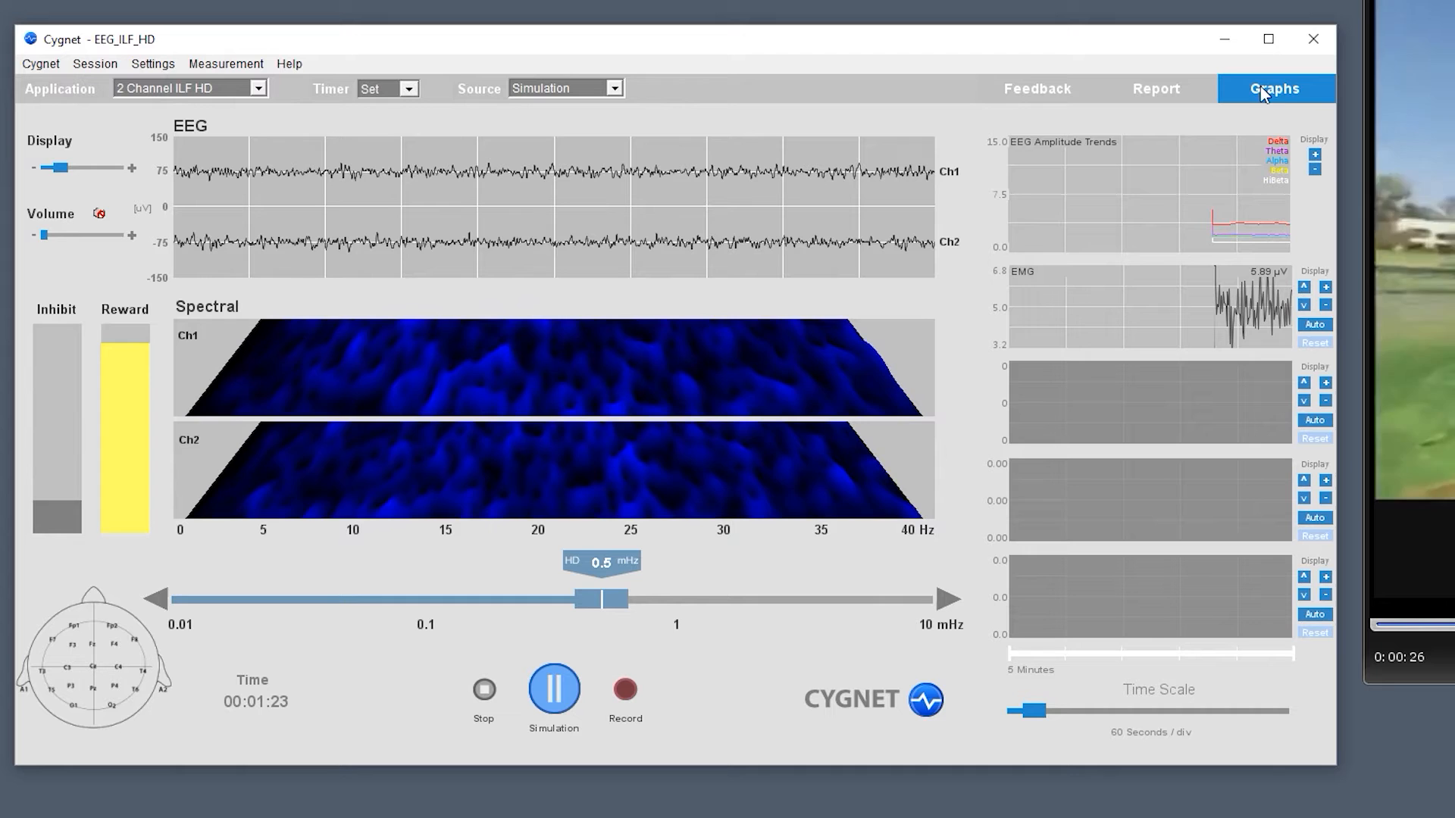
# Return to the Feedback media player and choose the Shrink effect
pyautogui.click(1035, 88)
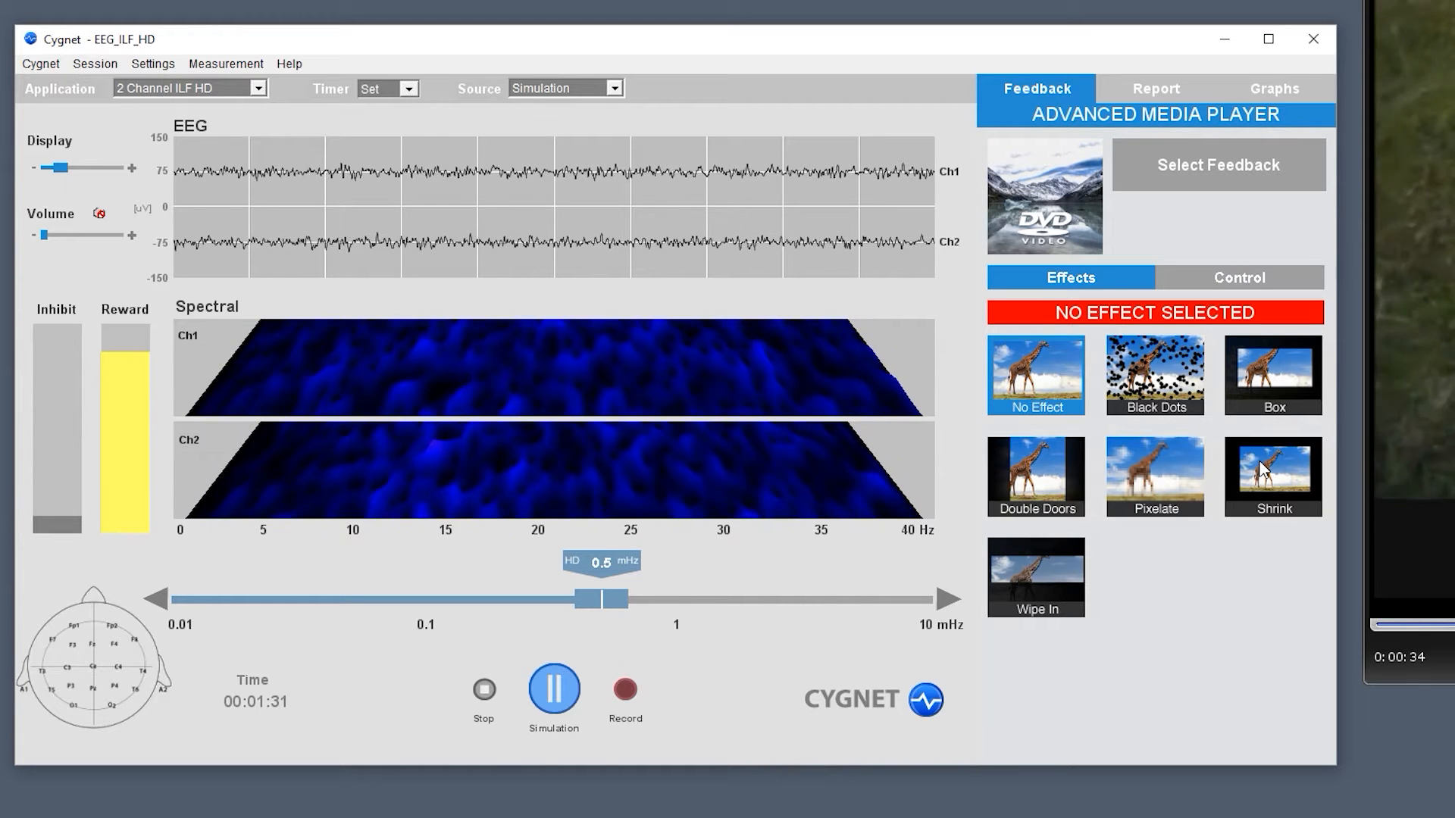
pyautogui.click(1272, 476)
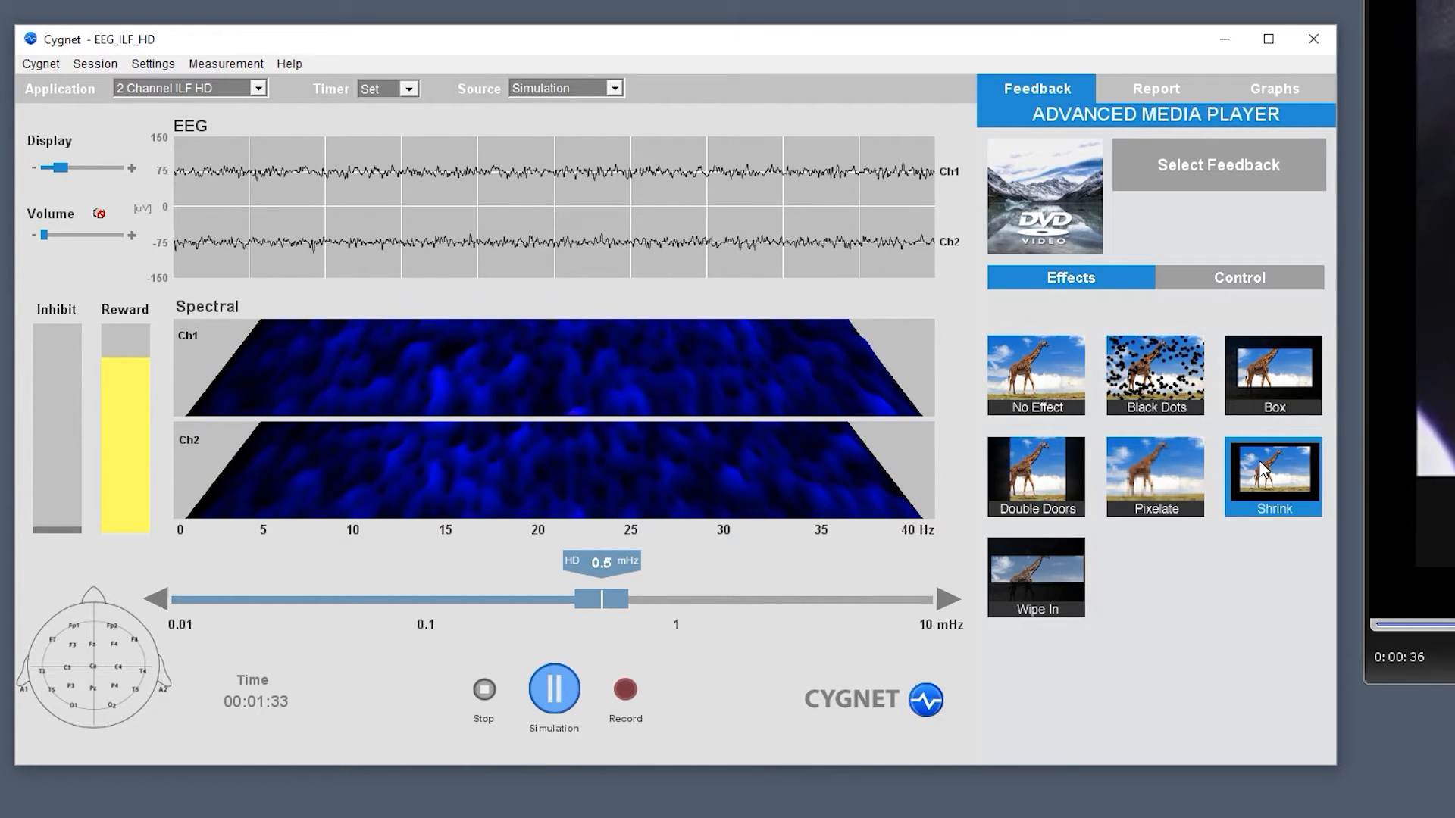